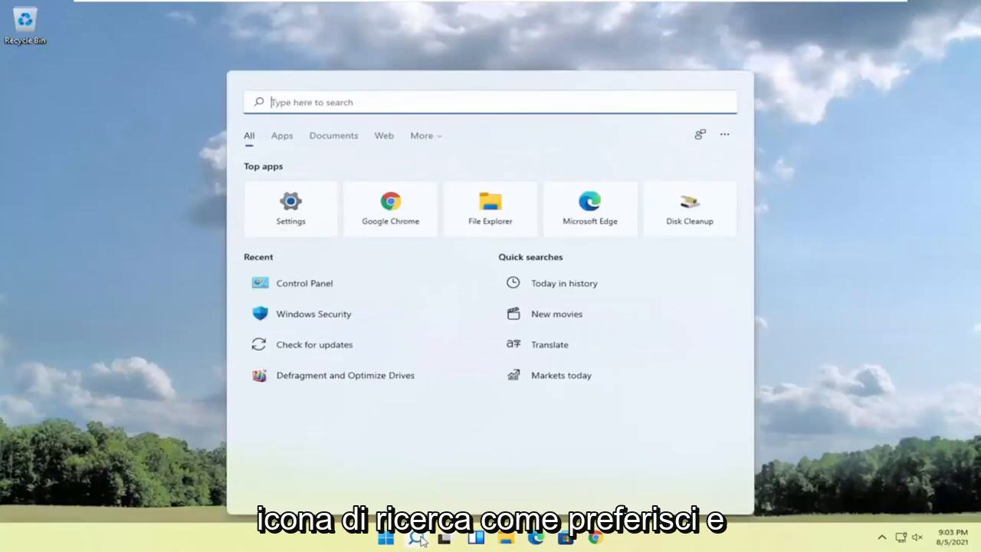
Search Start for 'services' to find the Services app.
type("services")
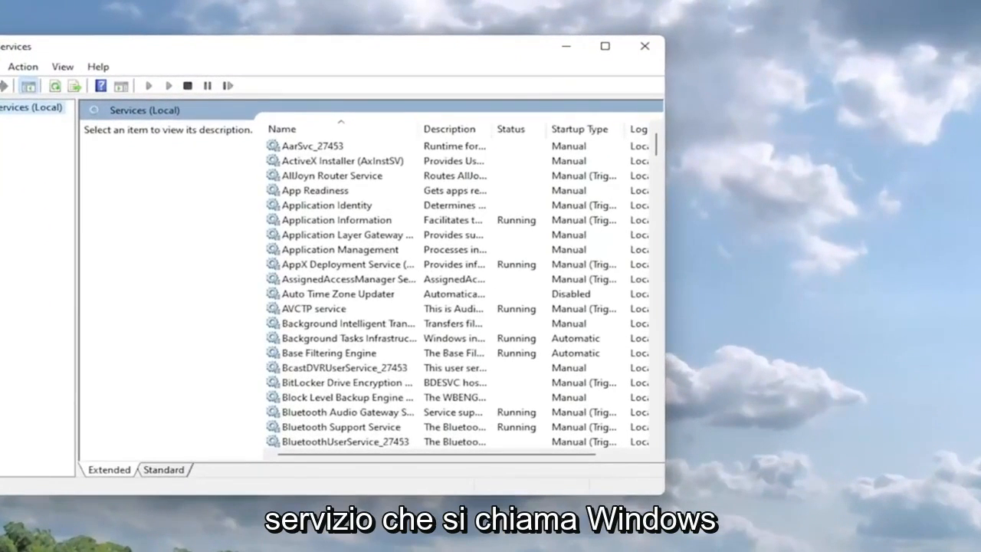
mouse_move(528, 279)
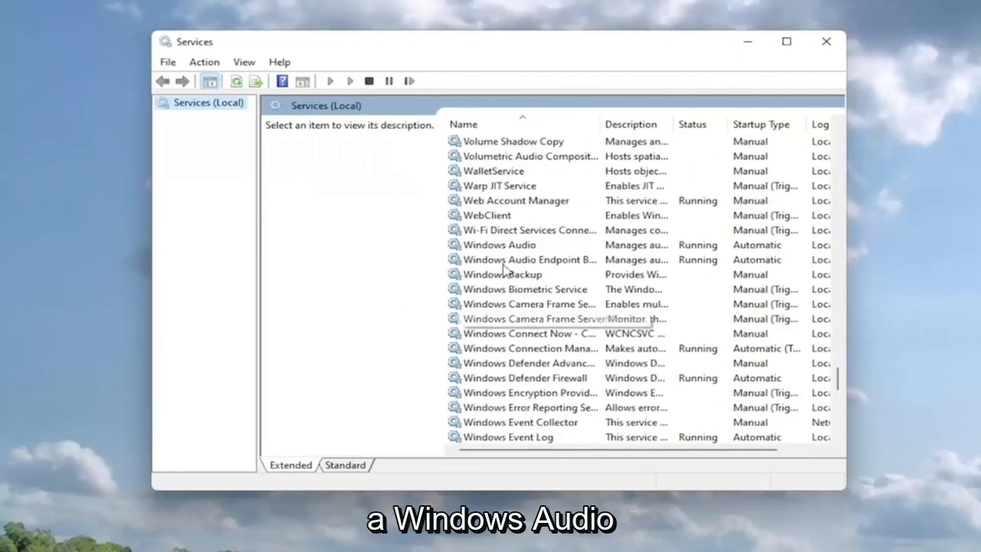
Set the Windows Audio service's startup type to Automatic.
double_click(499, 246)
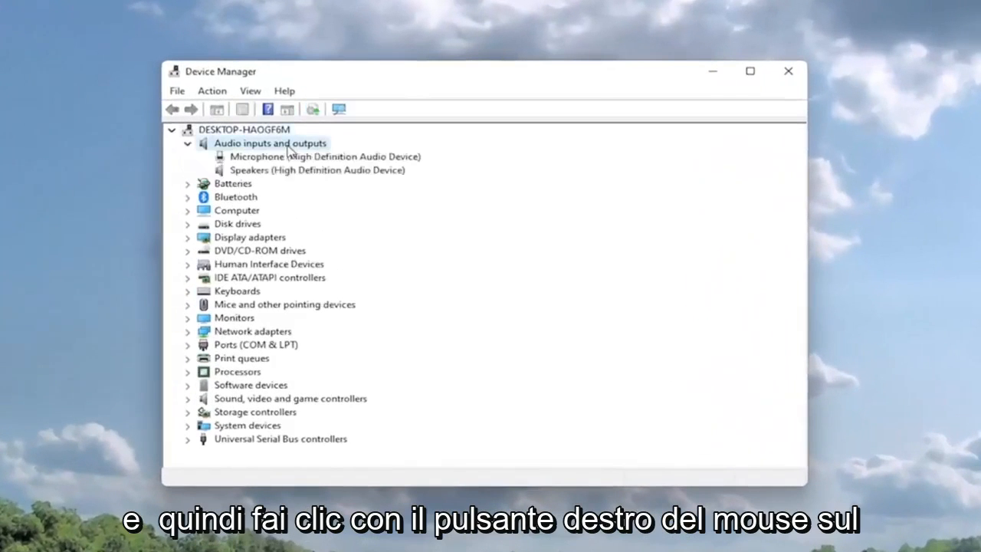
Show the Driver details for Speakers (High Definition Audio Device), version 10.0.22000.1.
left_click(316, 169)
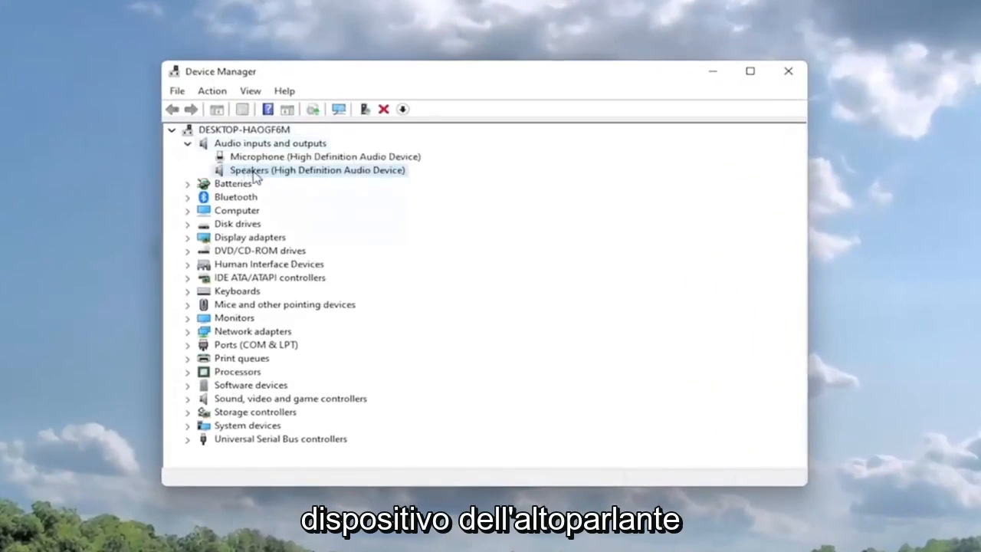
right_click(318, 169)
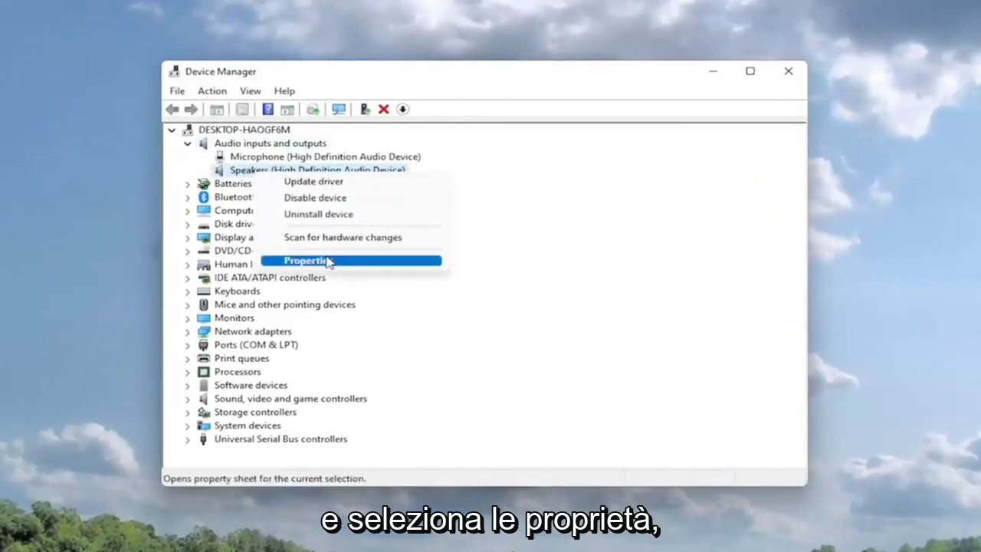
left_click(305, 260)
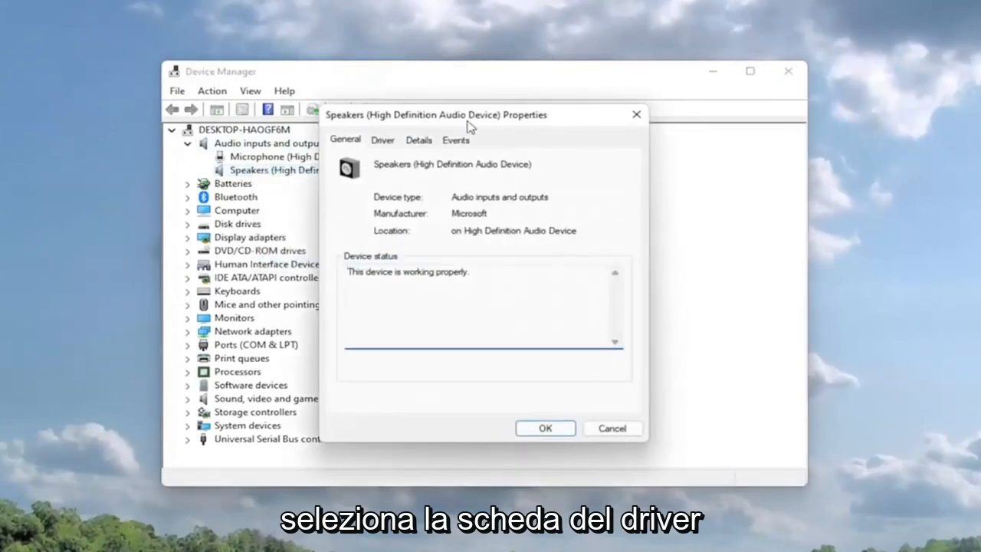
left_click(384, 123)
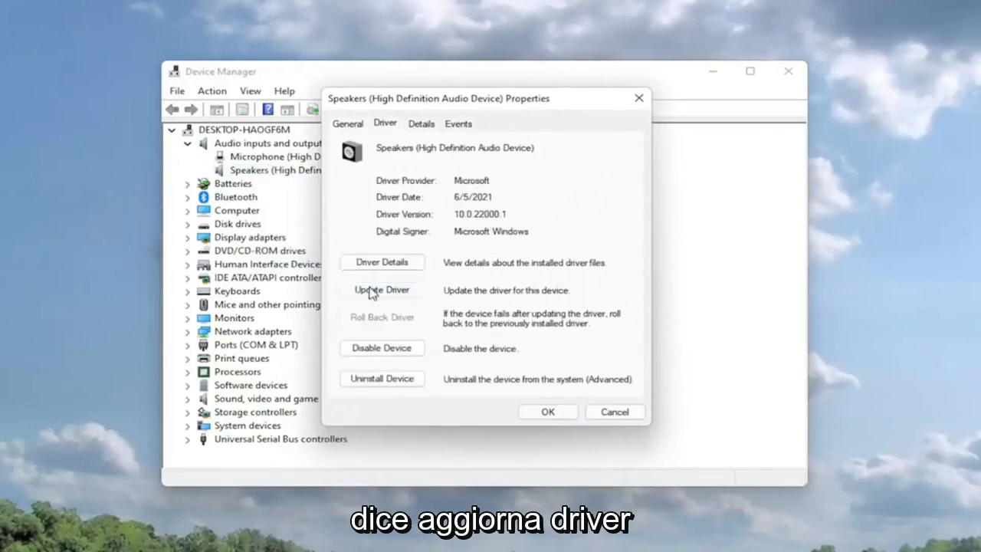
Run Update Driver with automatic search, which reports the best driver is already installed.
left_click(382, 290)
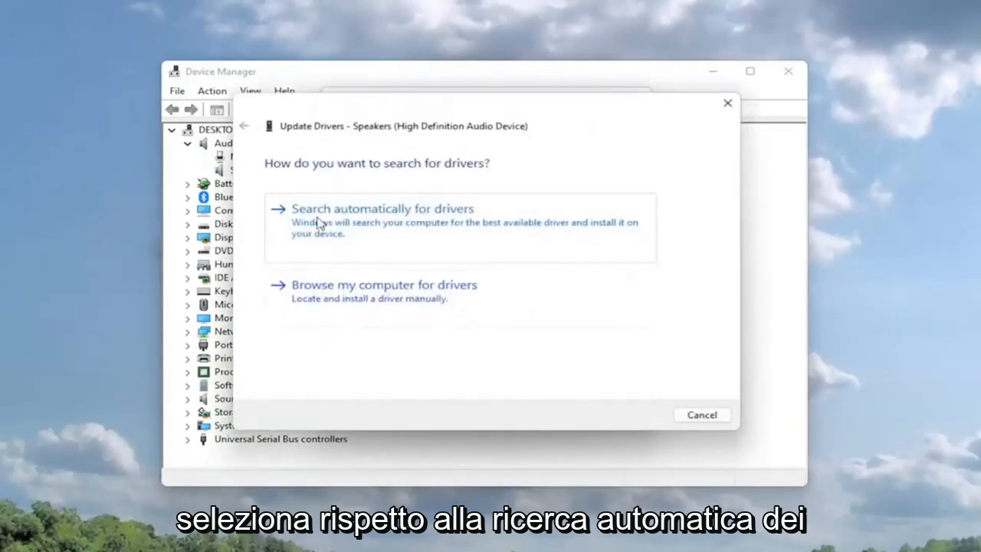
left_click(381, 208)
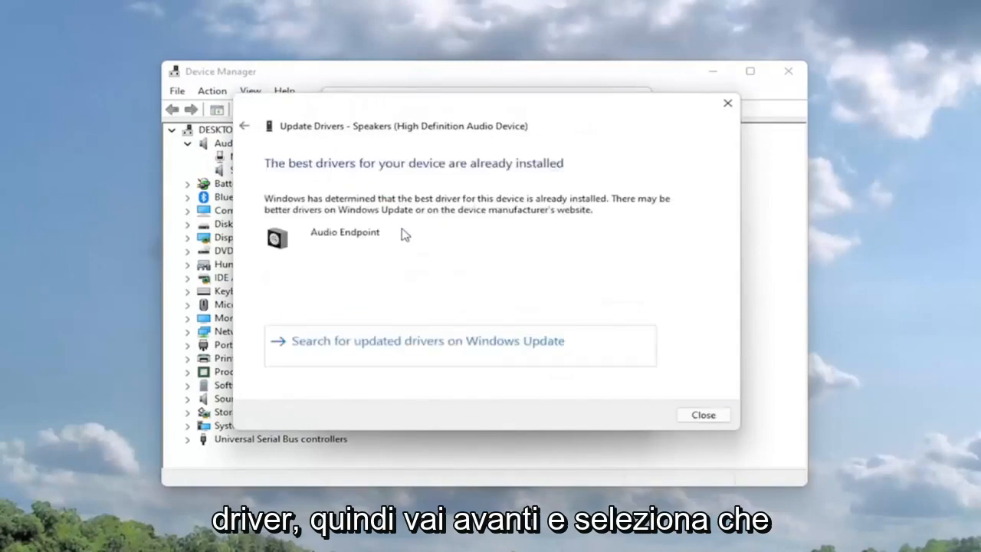
mouse_move(362, 170)
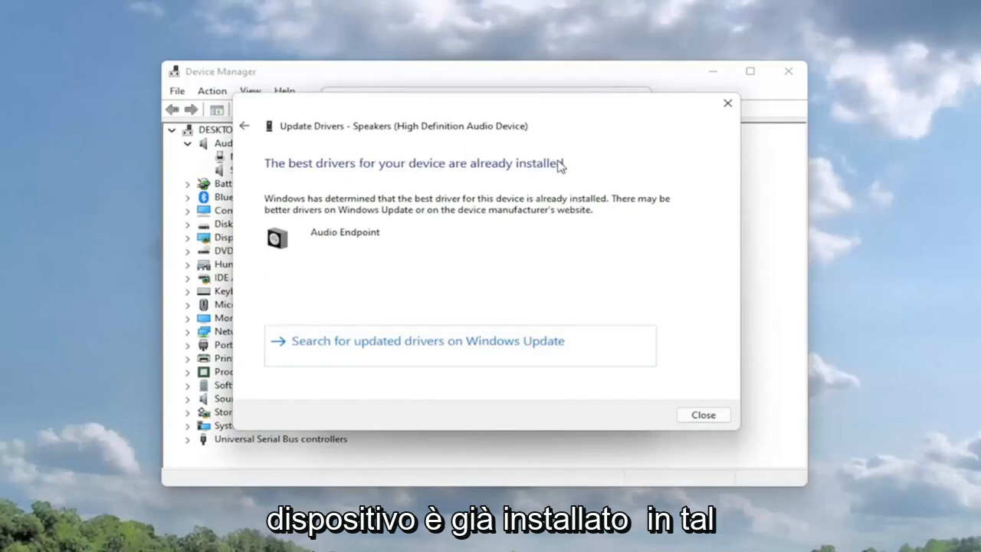
mouse_move(509, 341)
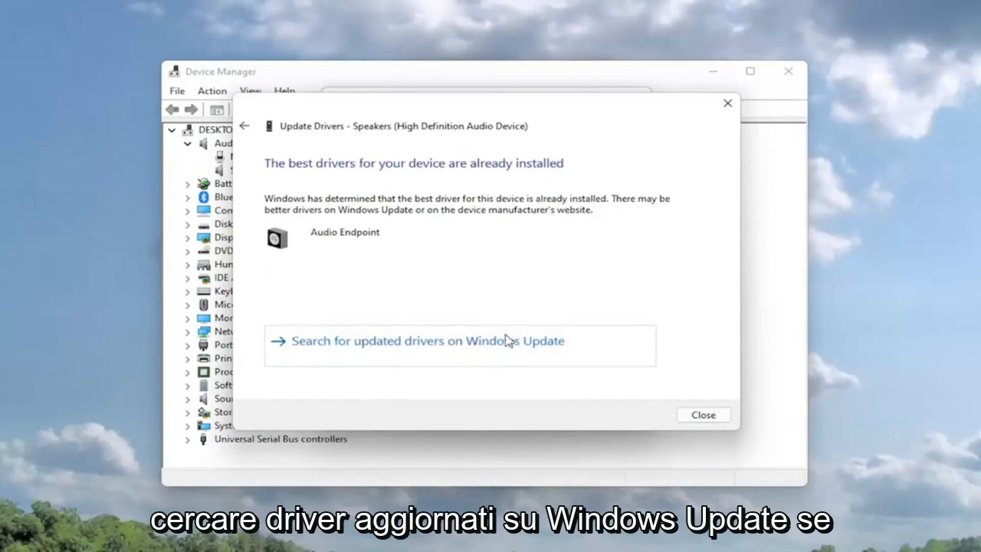
mouse_move(258, 131)
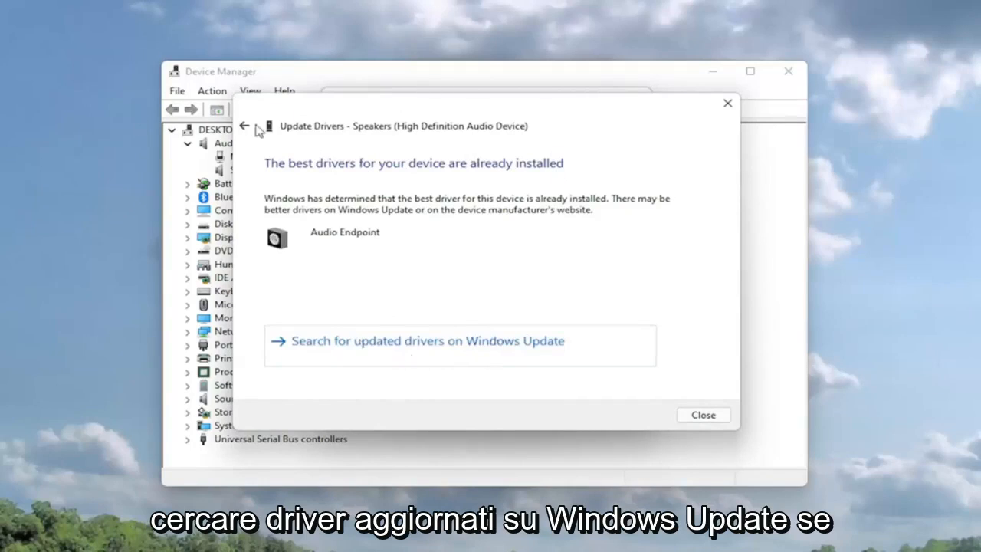
Manually install the Audio Endpoint driver from the compatible driver list and finish the wizard.
left_click(243, 125)
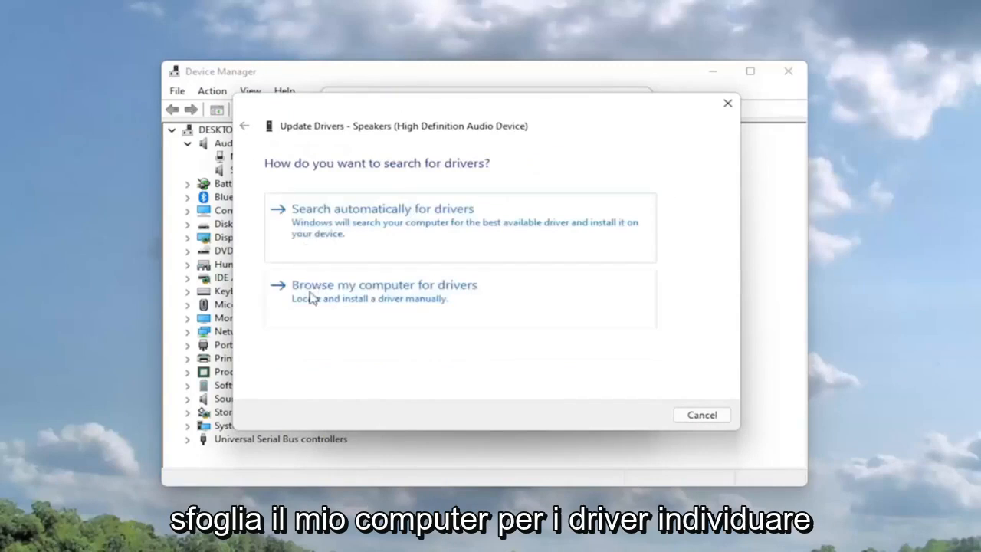
mouse_move(343, 323)
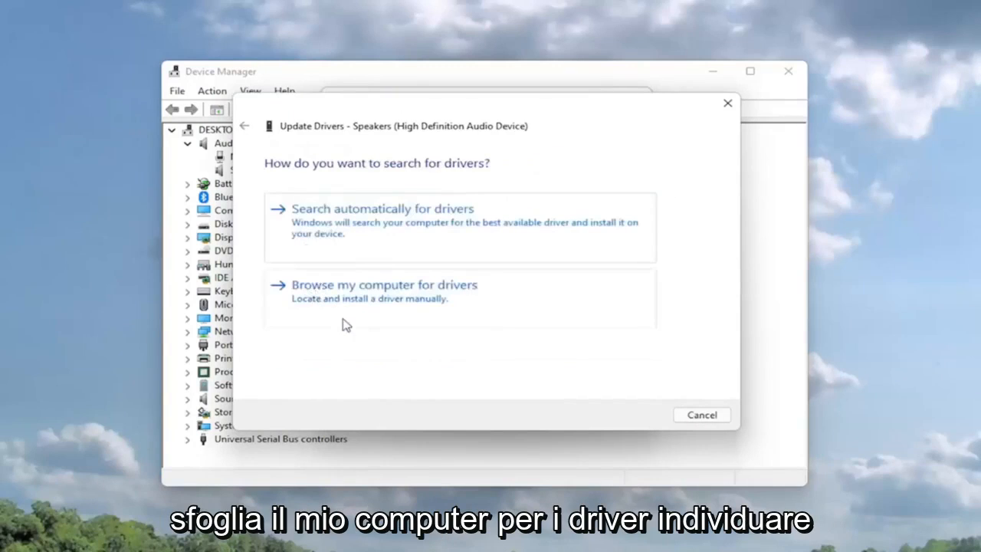
mouse_move(472, 305)
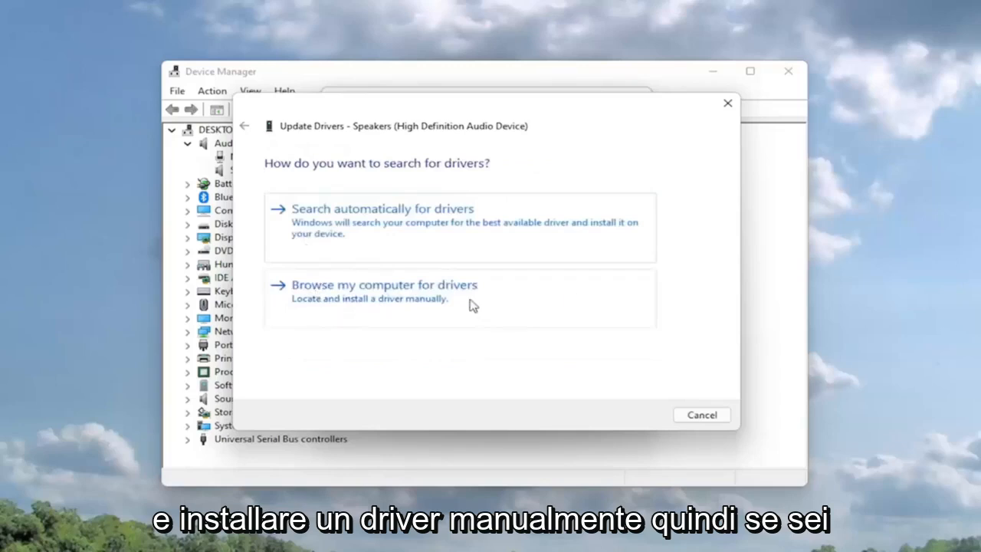
left_click(384, 284)
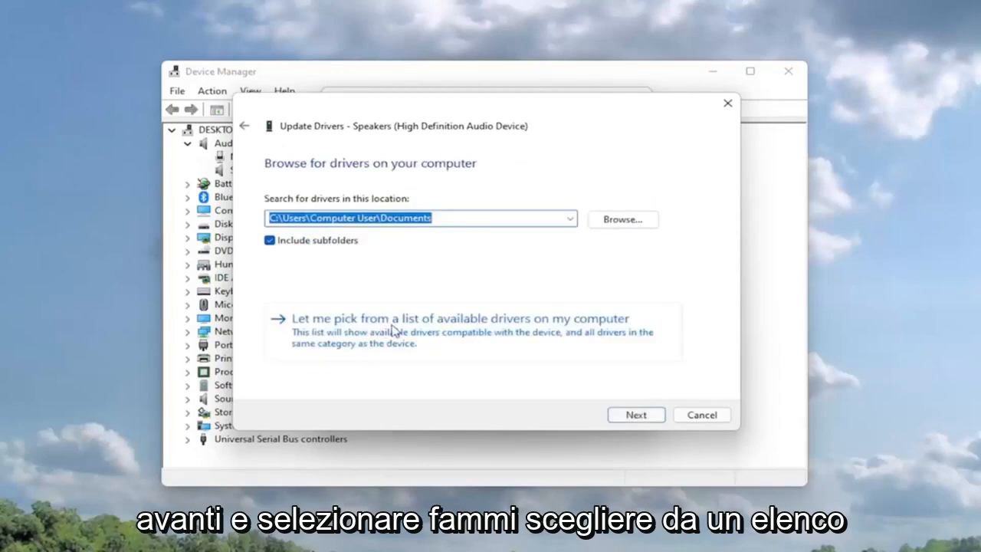
left_click(460, 317)
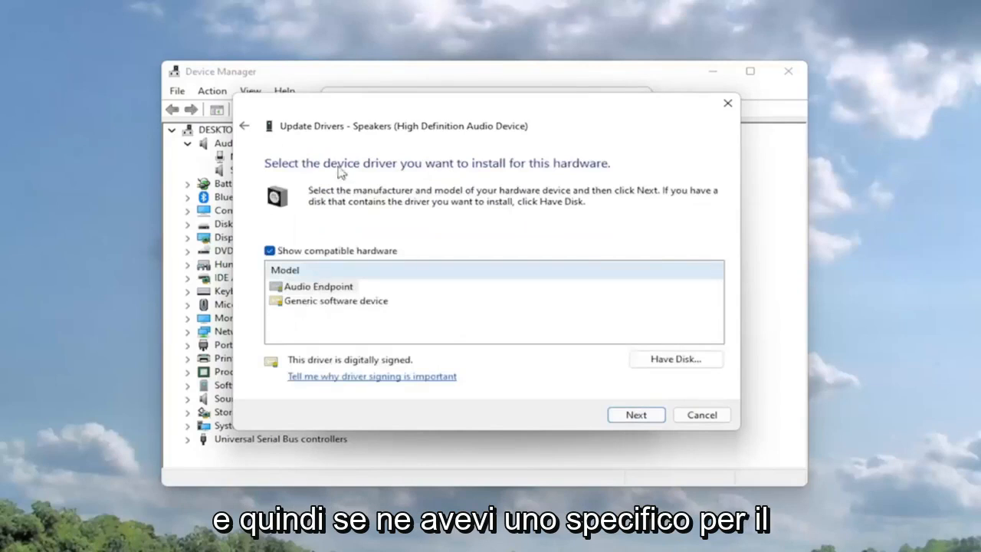
left_click(319, 286)
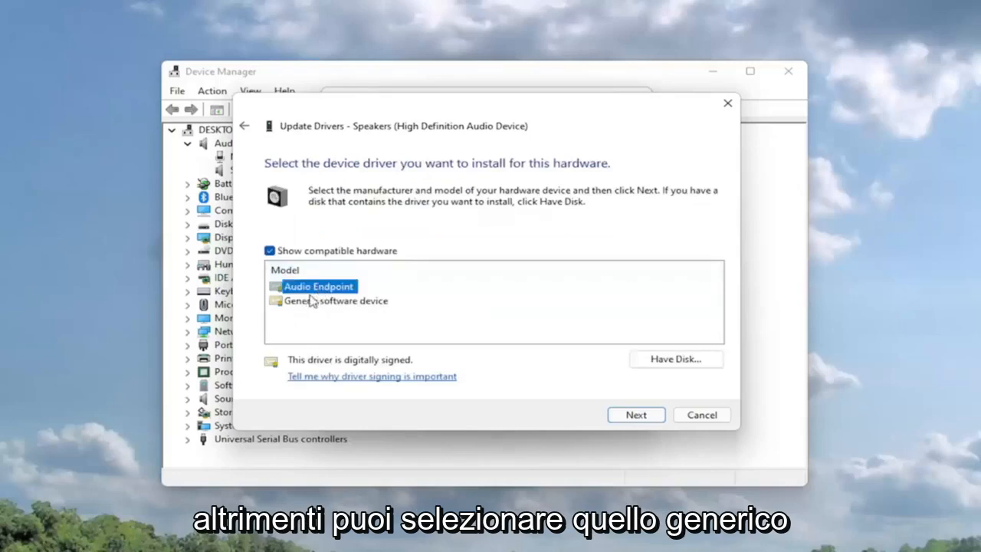
left_click(336, 300)
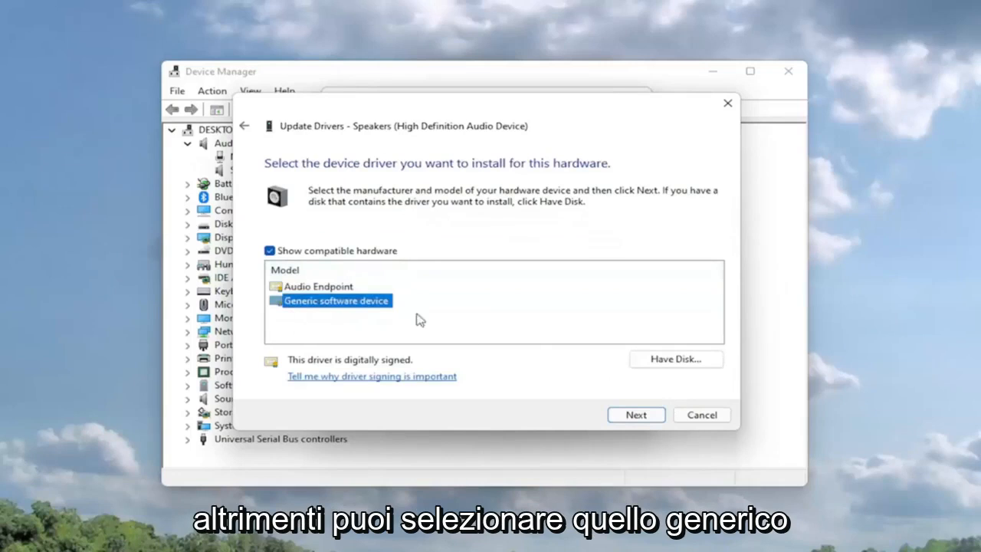
left_click(635, 414)
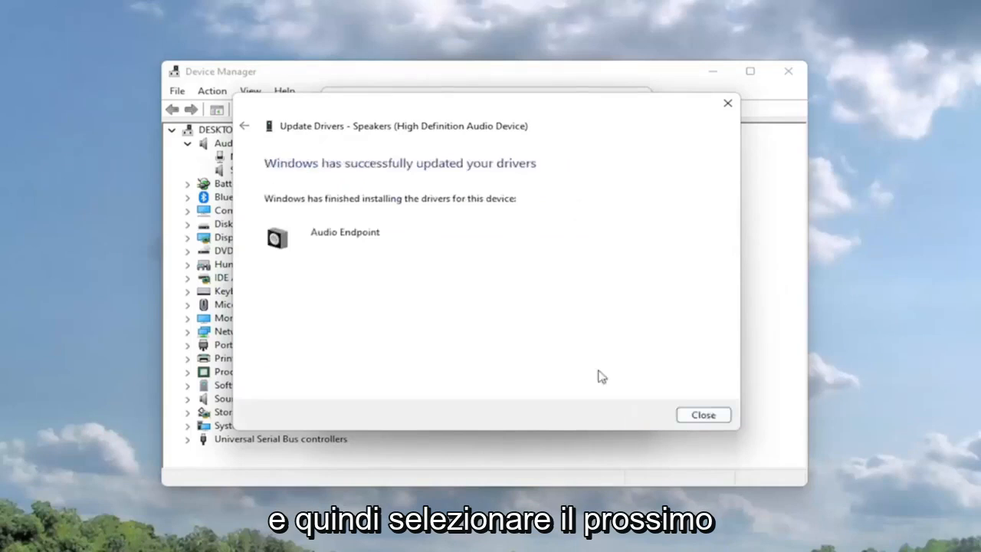
left_click(702, 414)
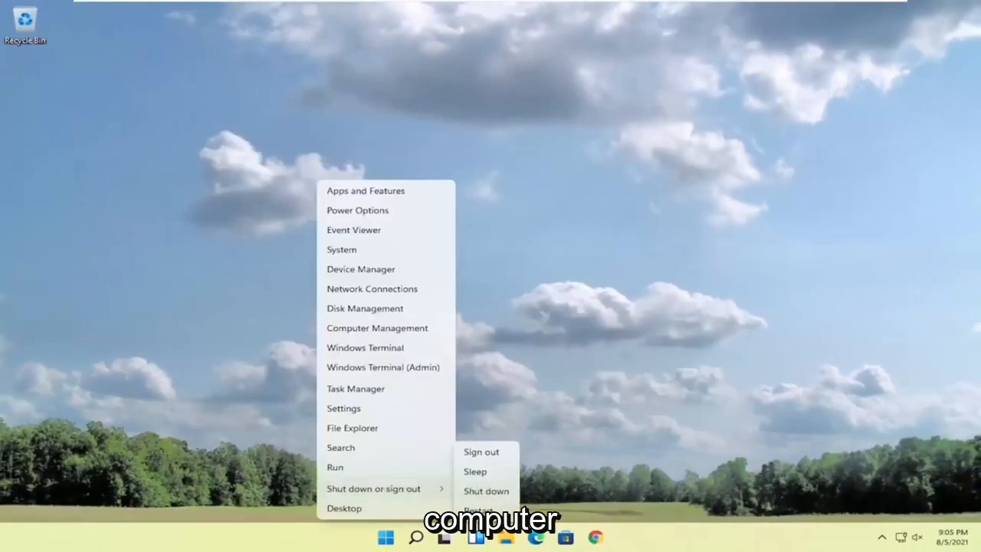
Restart the computer from the Start menu's Shut down or sign out options.
left_click(479, 506)
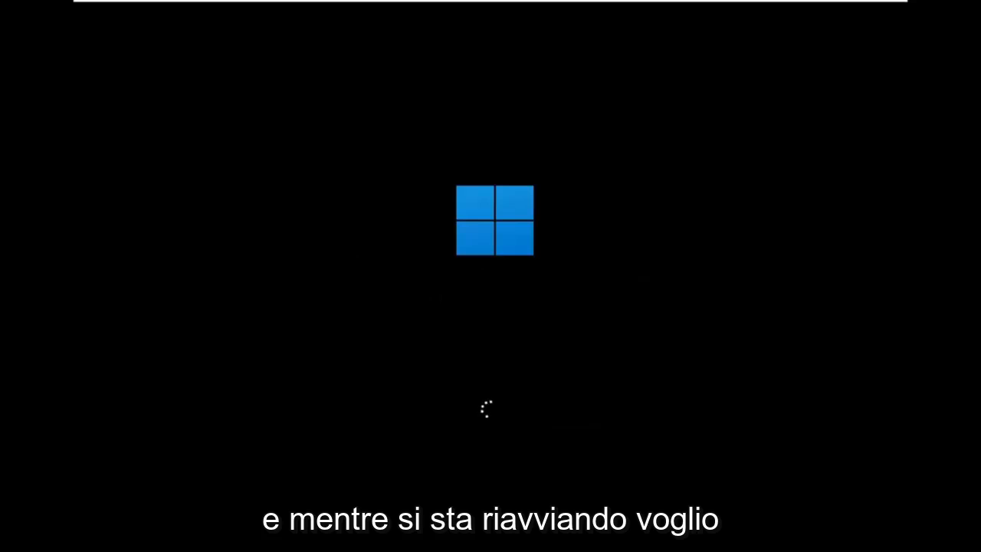